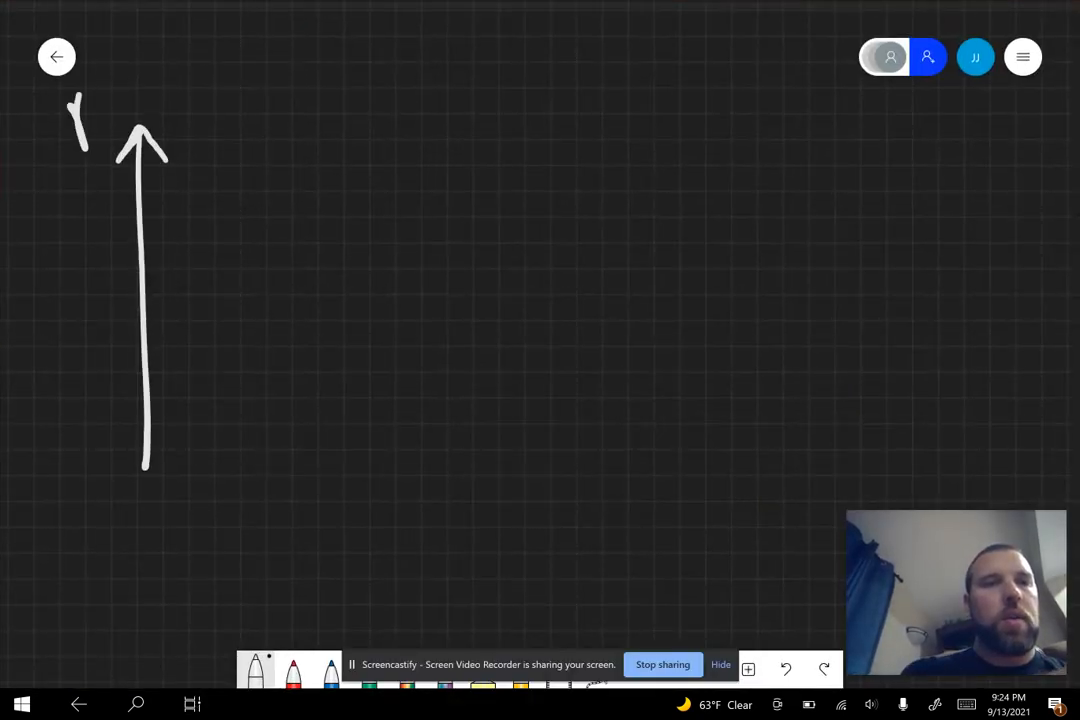
# Draw white position-time axes labelled Position (m) and time (s), noting + = right/up, − = left/down
pyautogui.moveTo(70, 120); pyautogui.dragTo(200, 90)
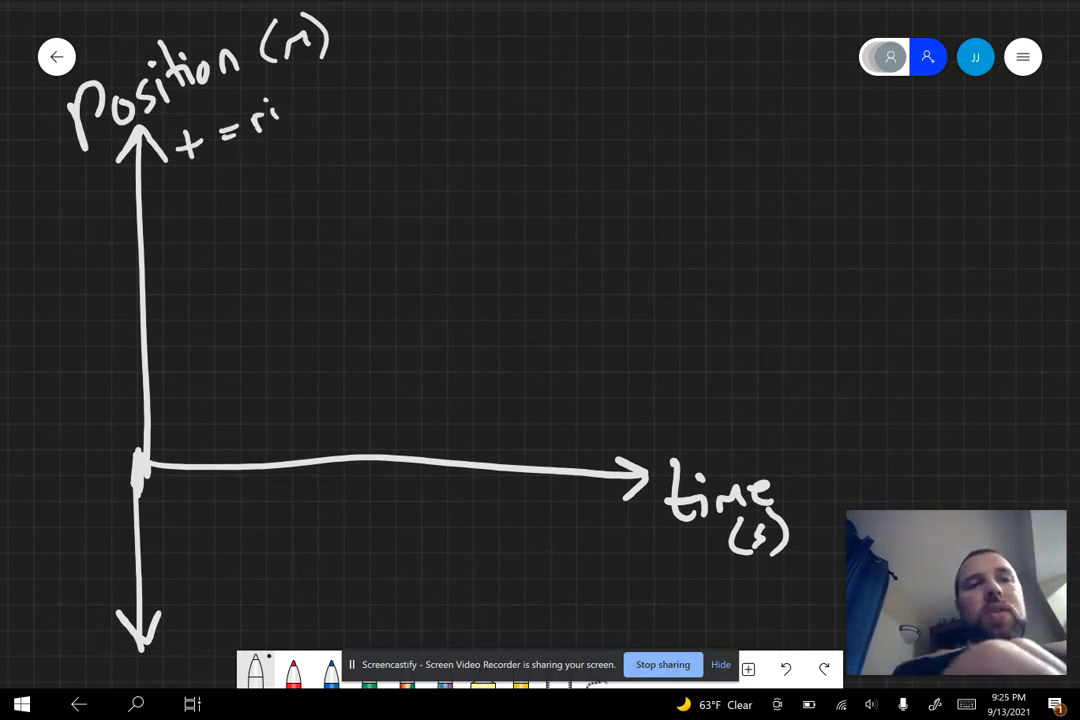
pyautogui.write('right')
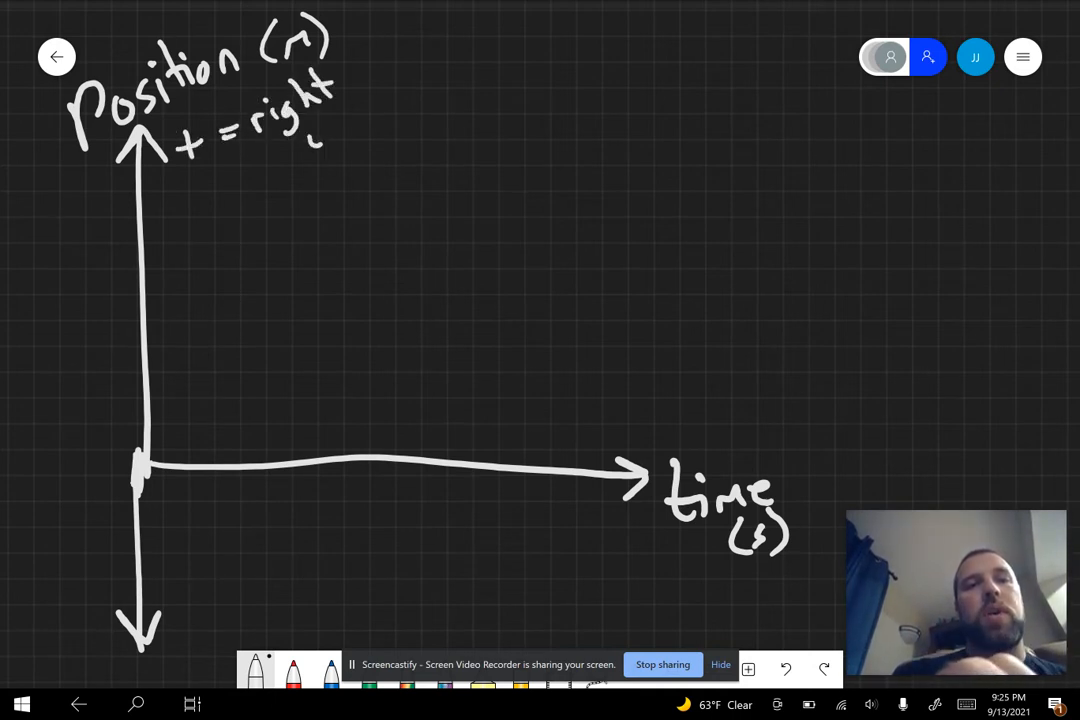
pyautogui.write('up')
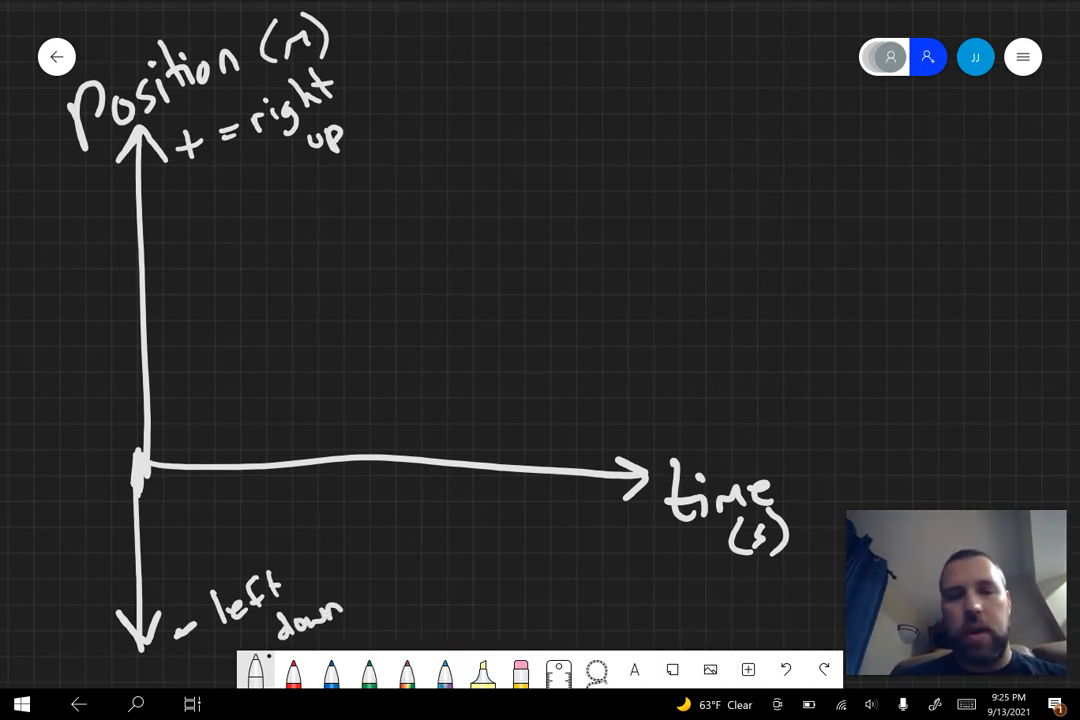
pyautogui.click(292, 670)
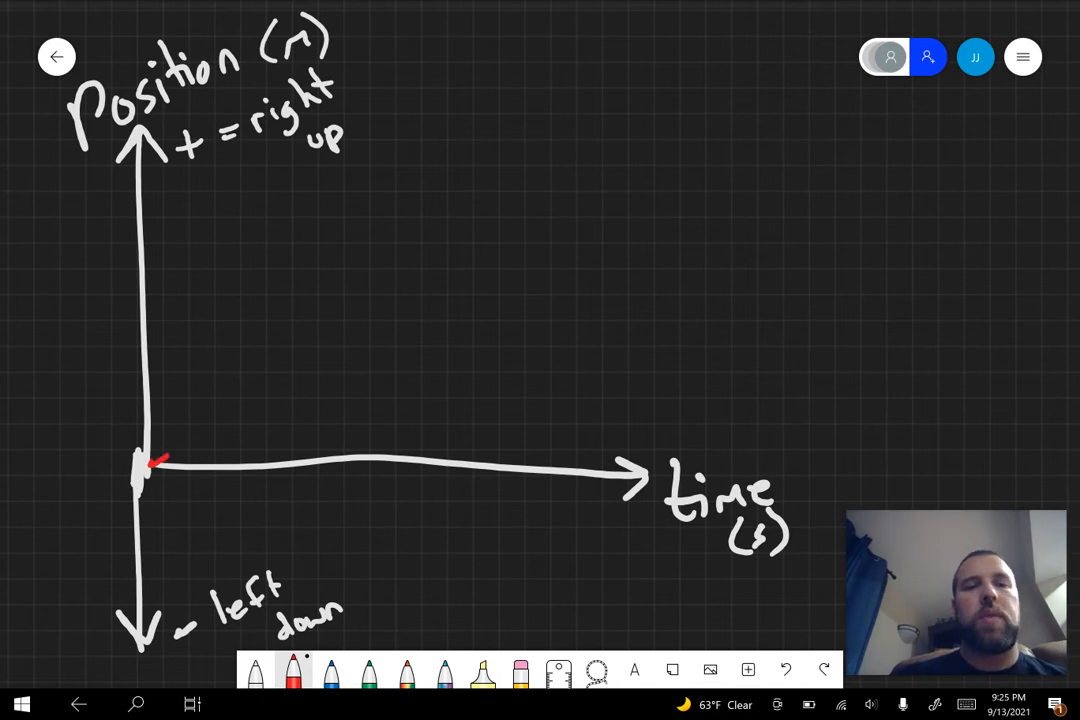
# Draw the red rising-then-flat position line, mark Δd, and begin writing slope = Δy/Δx
pyautogui.moveTo(155, 460); pyautogui.dragTo(650, 240)
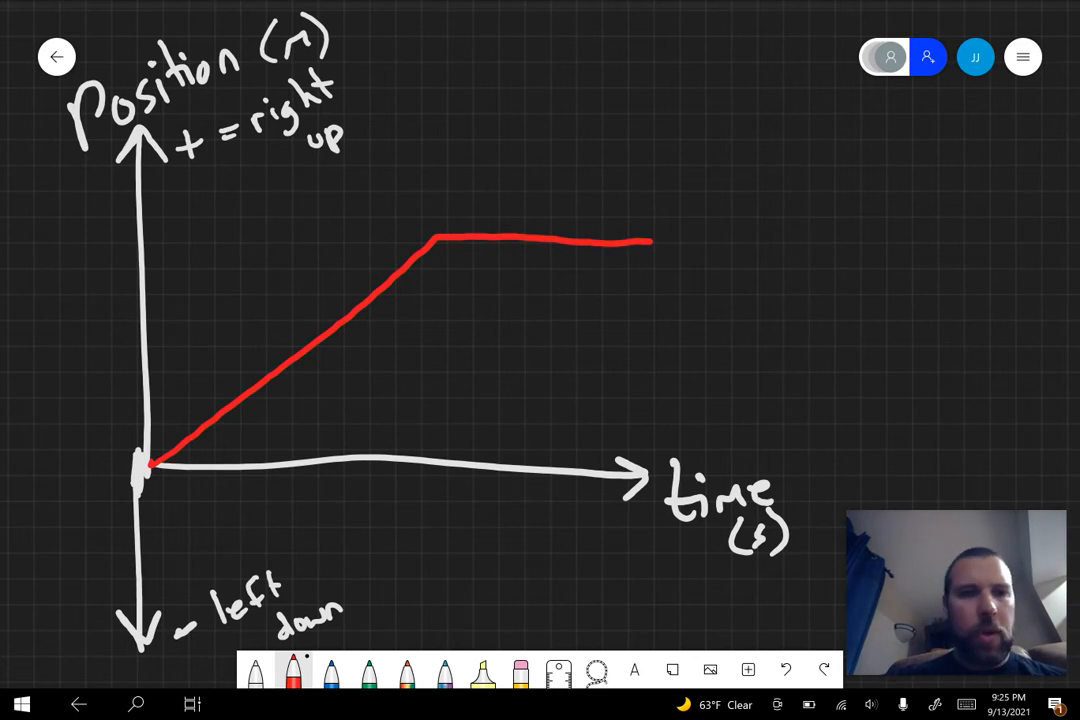
pyautogui.moveTo(108, 242); pyautogui.dragTo(128, 235)
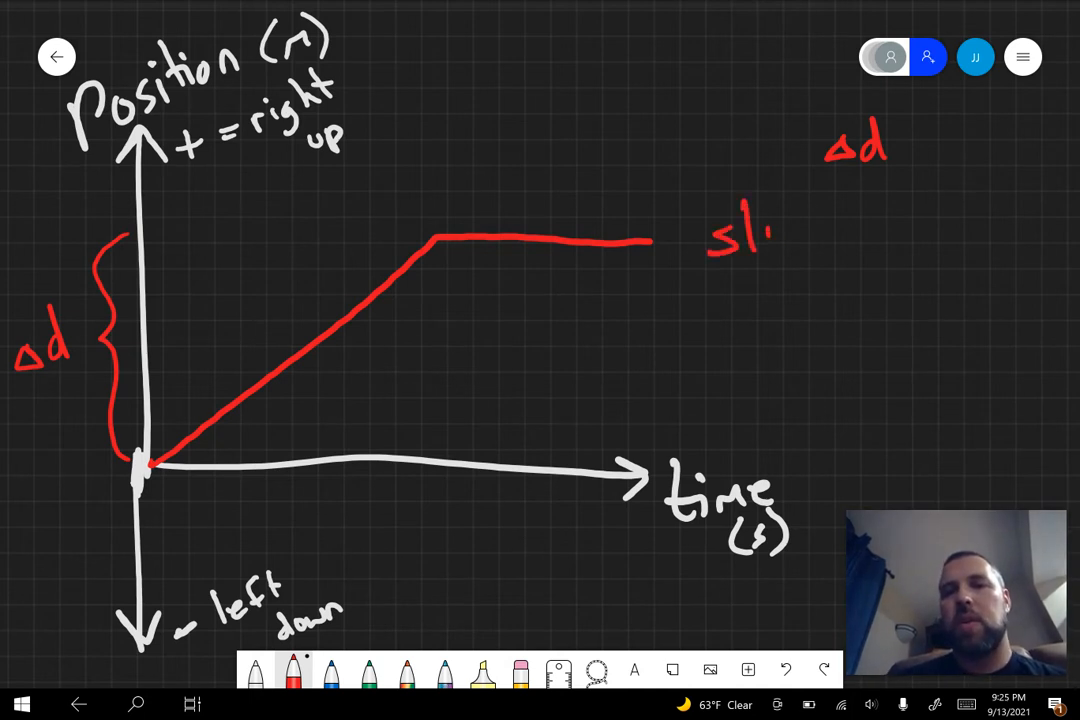
pyautogui.write('lope=')
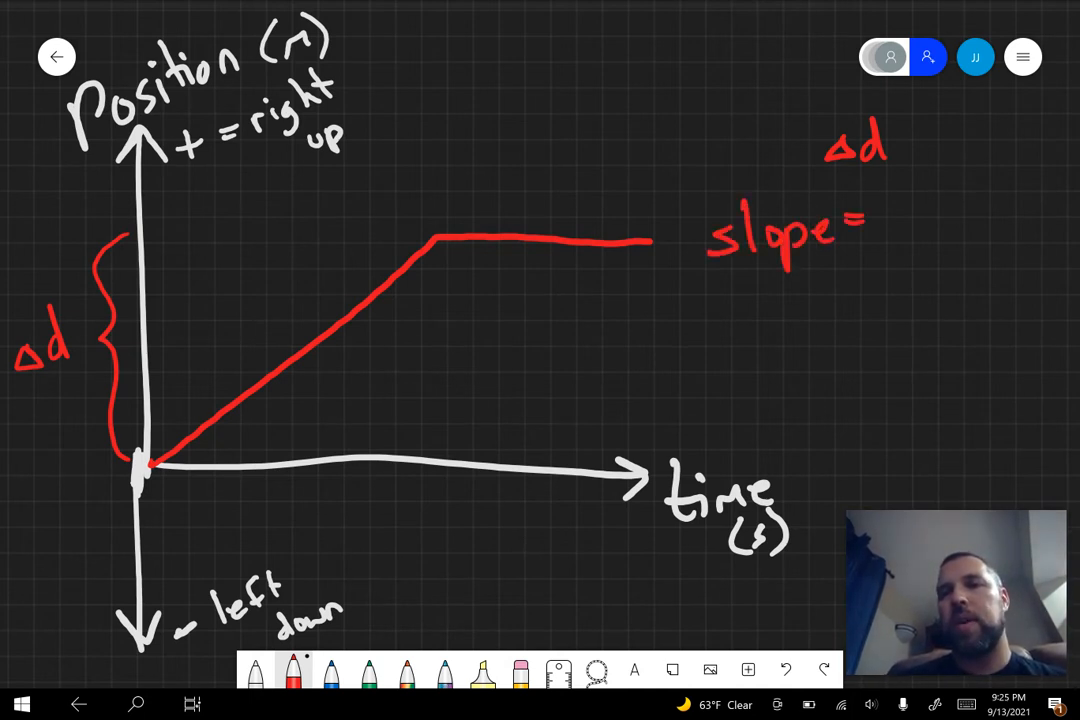
pyautogui.write('Δy/Δx')
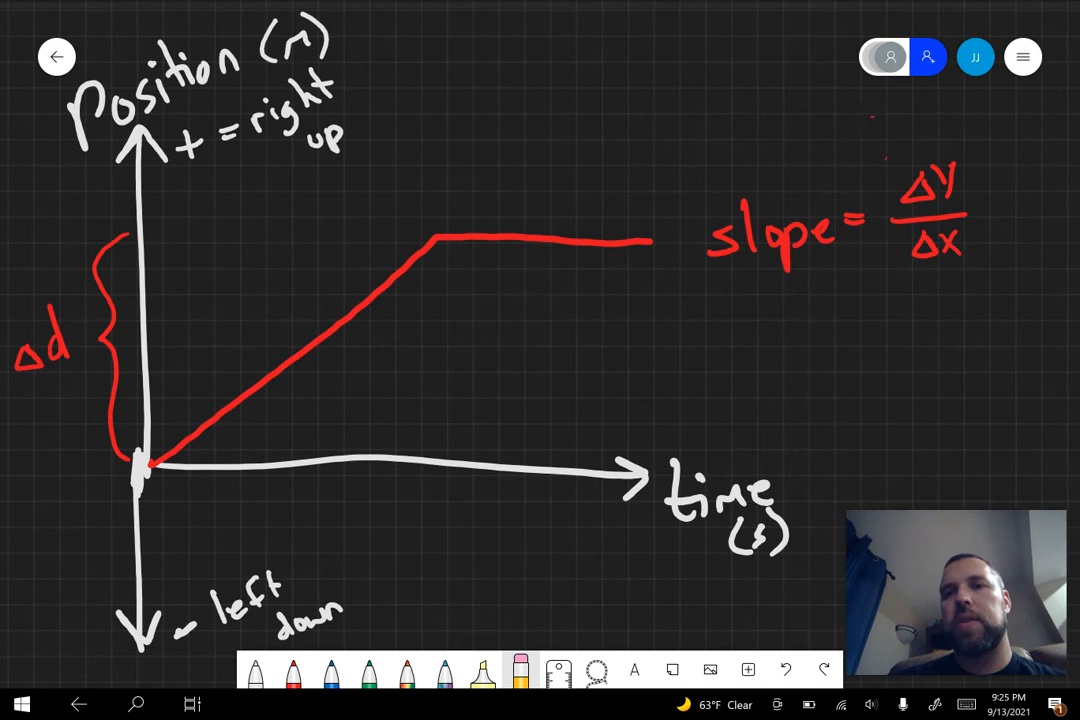
# After erasing the stray Δd, add = Δd/Δt with a time brace and label it velocity
pyautogui.click(294, 670)
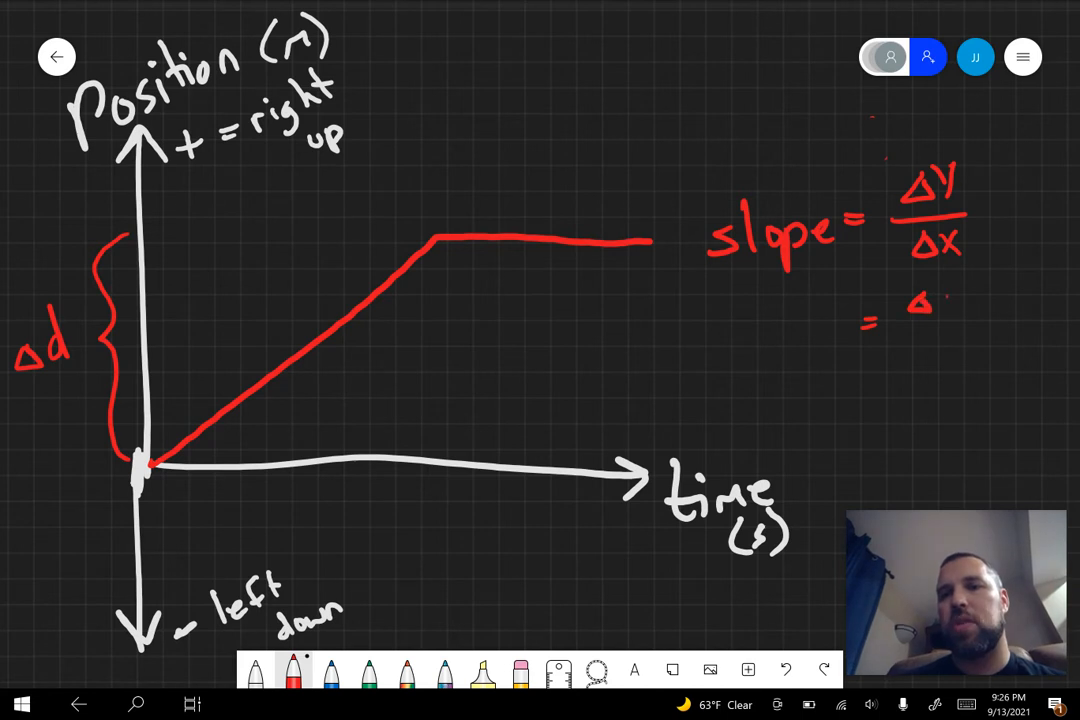
pyautogui.write('Δd')
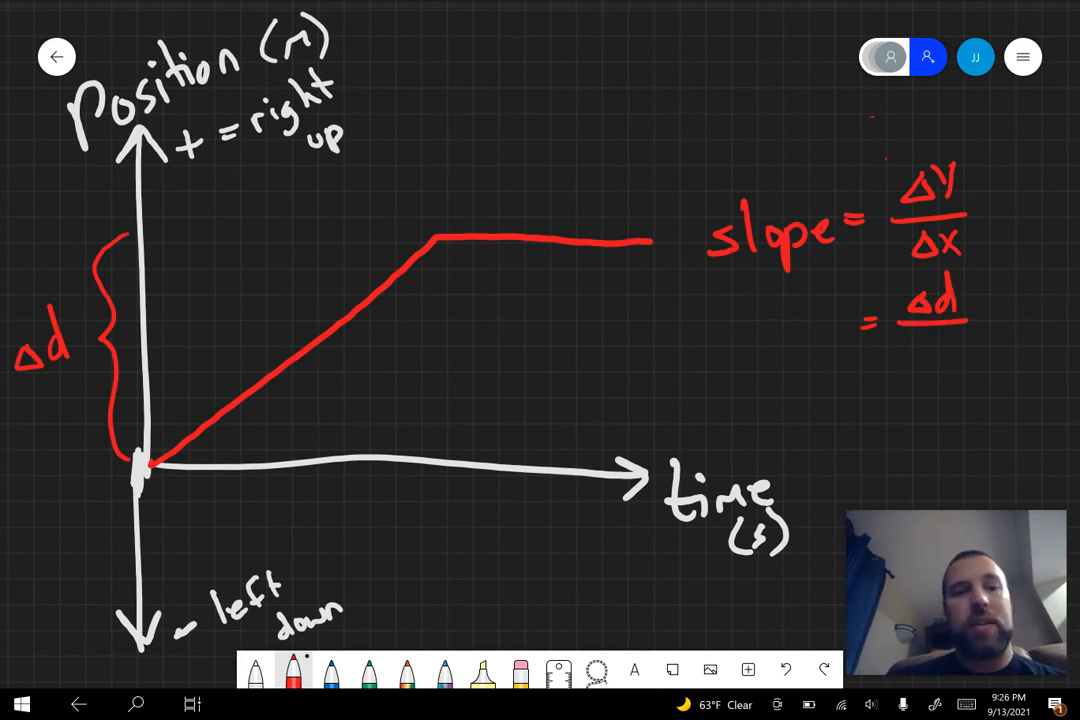
pyautogui.moveTo(165, 480); pyautogui.dragTo(385, 500)
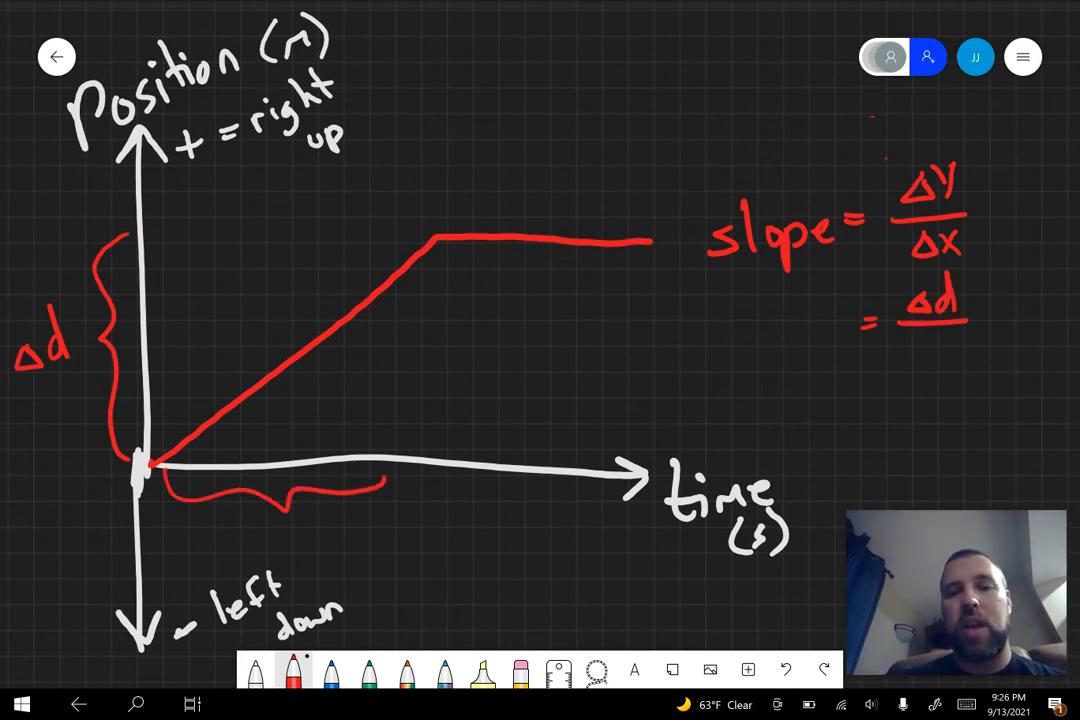
pyautogui.write('Δt')
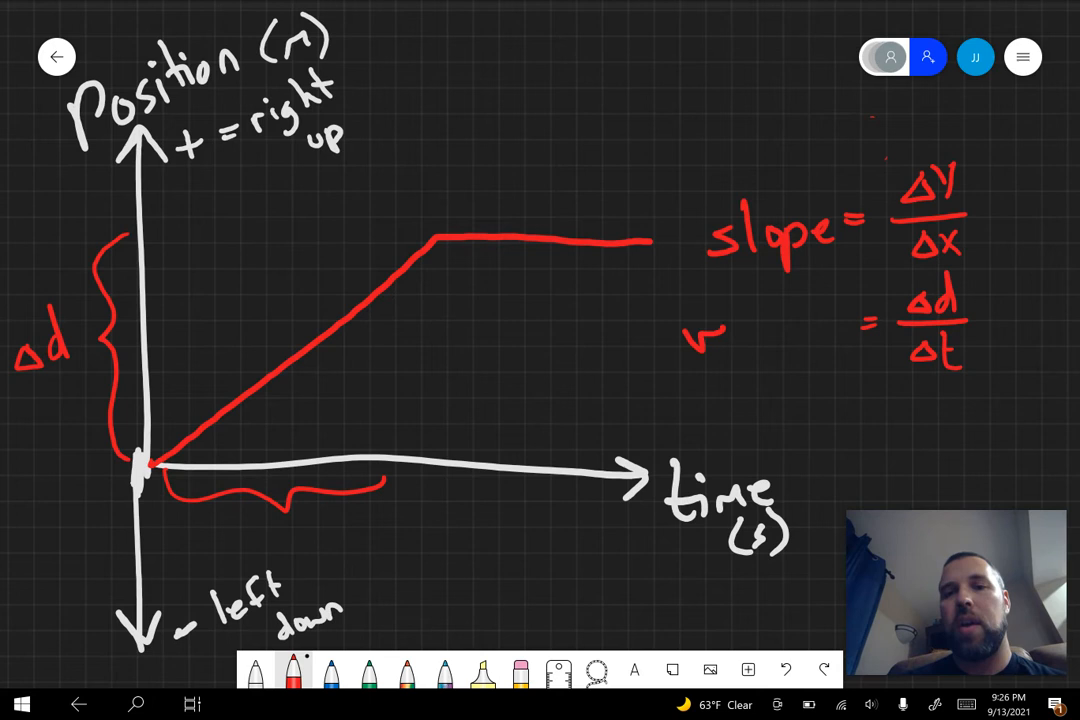
pyautogui.write('velocit')
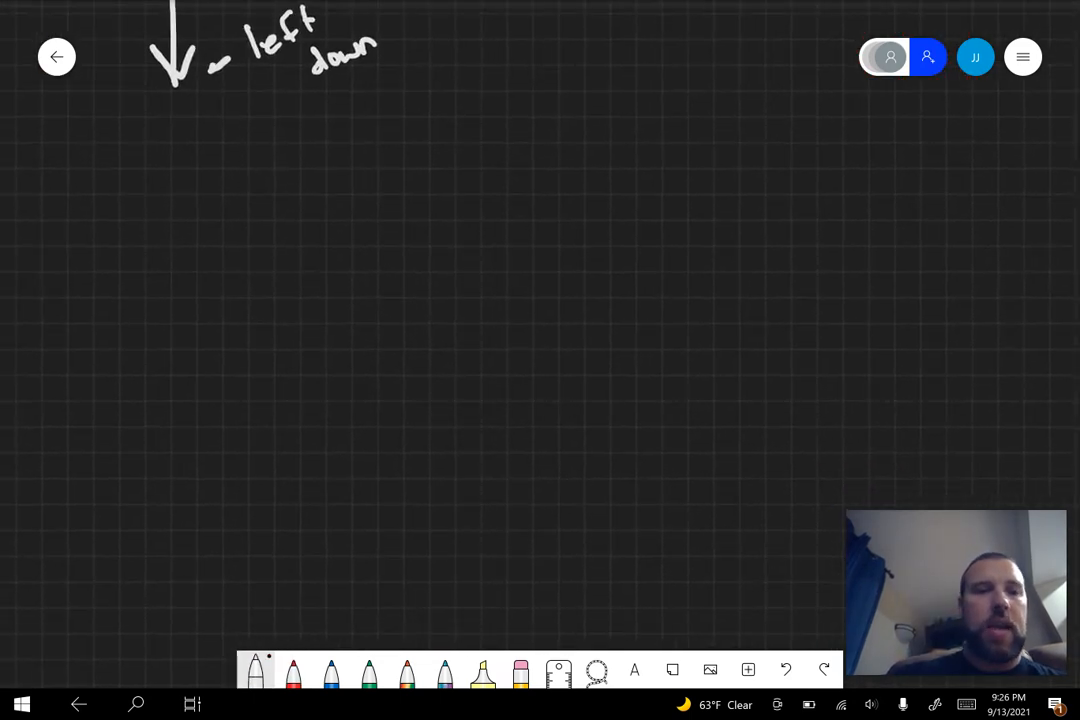
# Draw velocity and time axes, then a red velocity line: flat, dropping to zero, rising again
pyautogui.moveTo(175, 585); pyautogui.dragTo(170, 160)
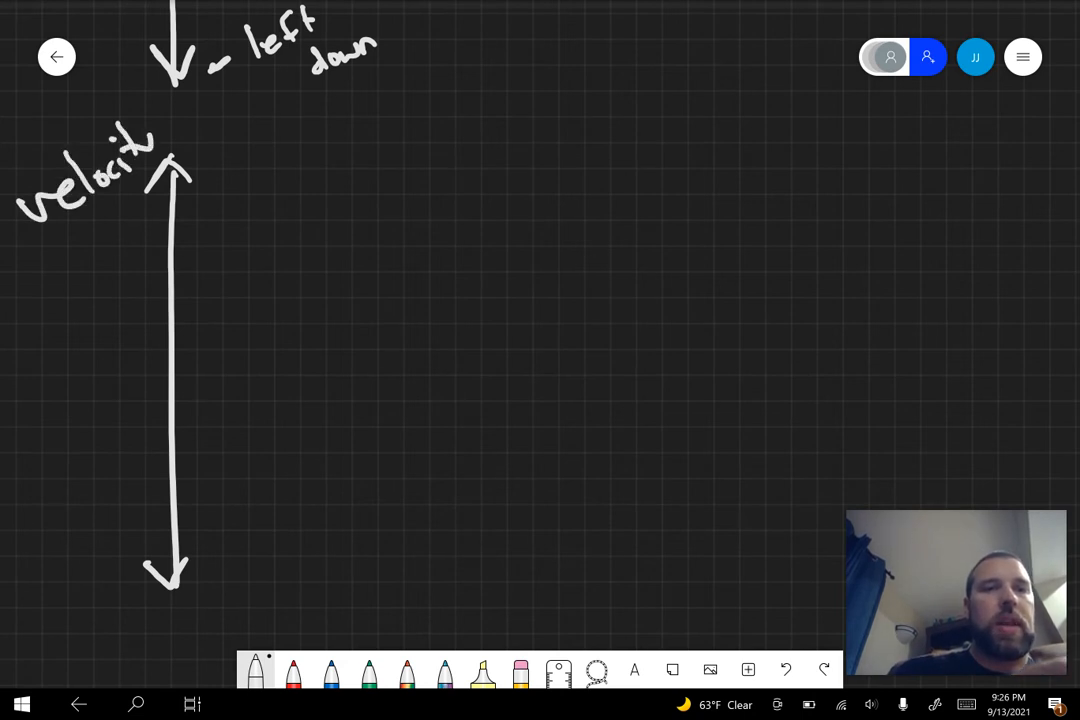
pyautogui.moveTo(175, 368); pyautogui.dragTo(745, 382)
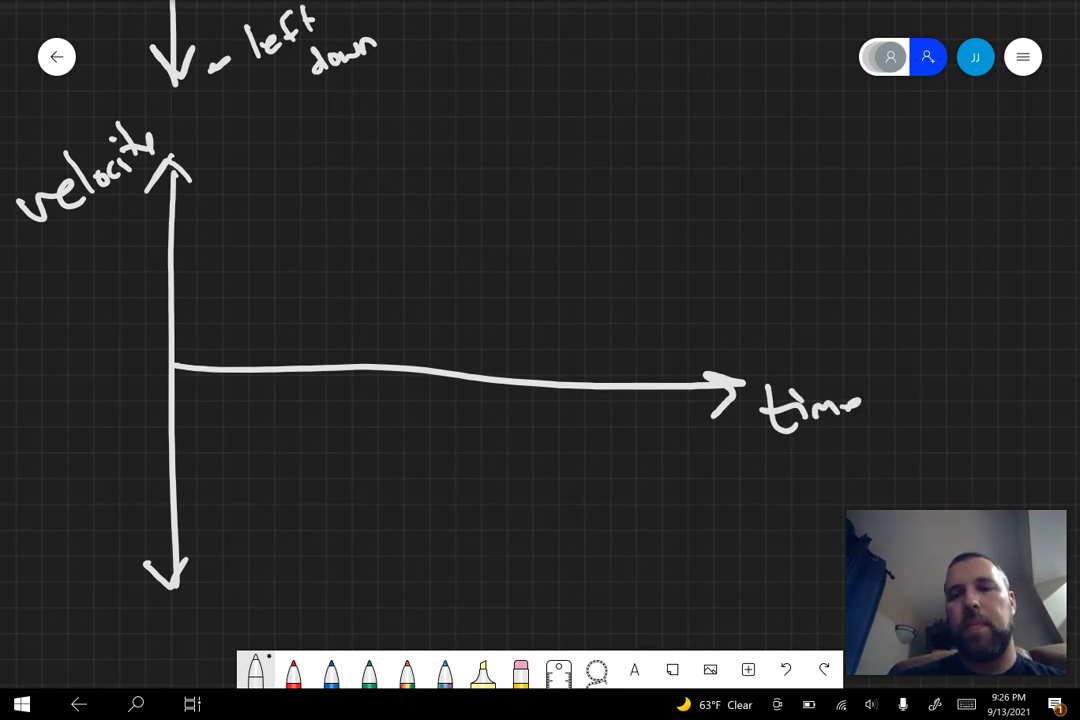
pyautogui.click(293, 670)
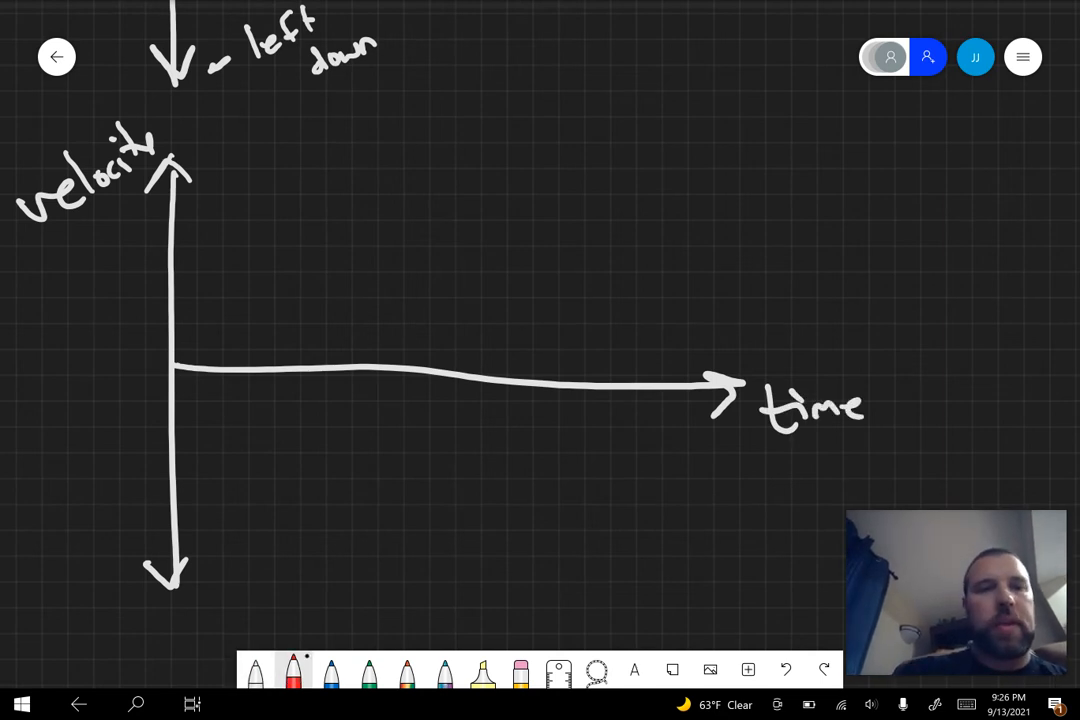
pyautogui.moveTo(175, 218); pyautogui.dragTo(368, 215)
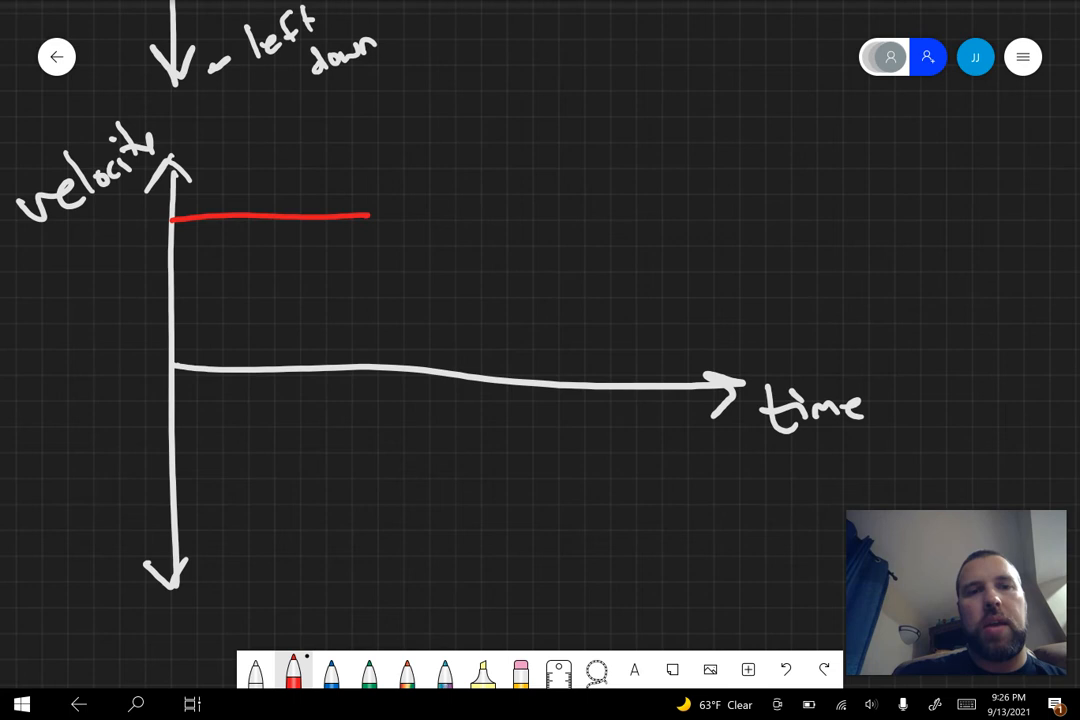
pyautogui.moveTo(368, 217); pyautogui.dragTo(658, 240)
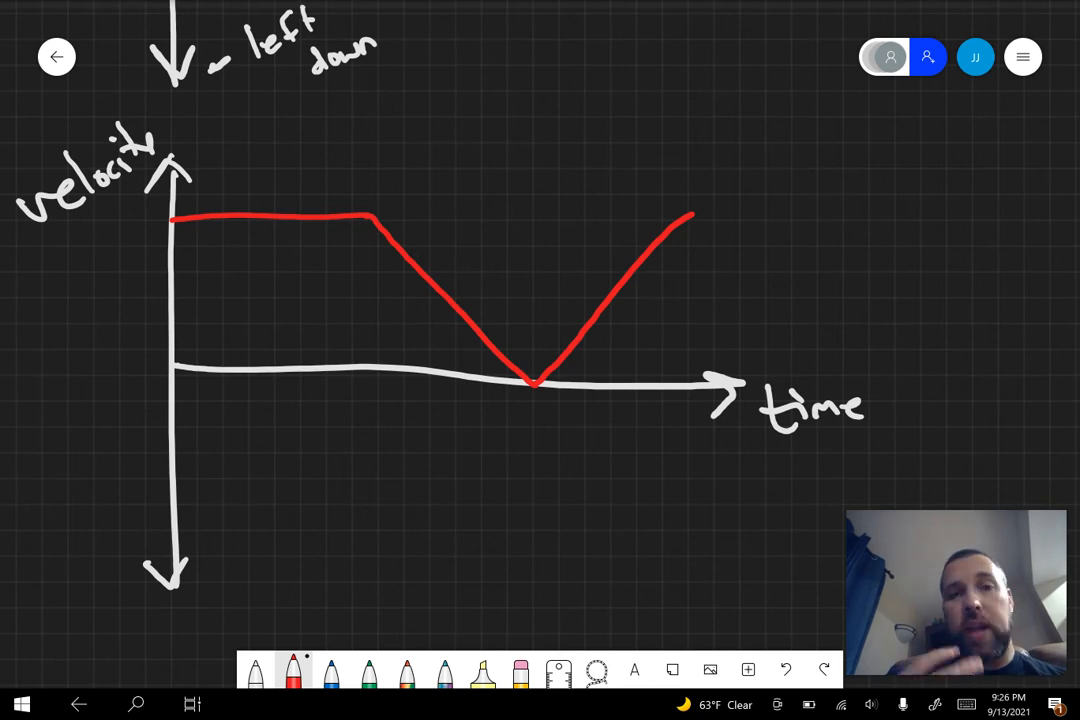
pyautogui.scroll(-3)
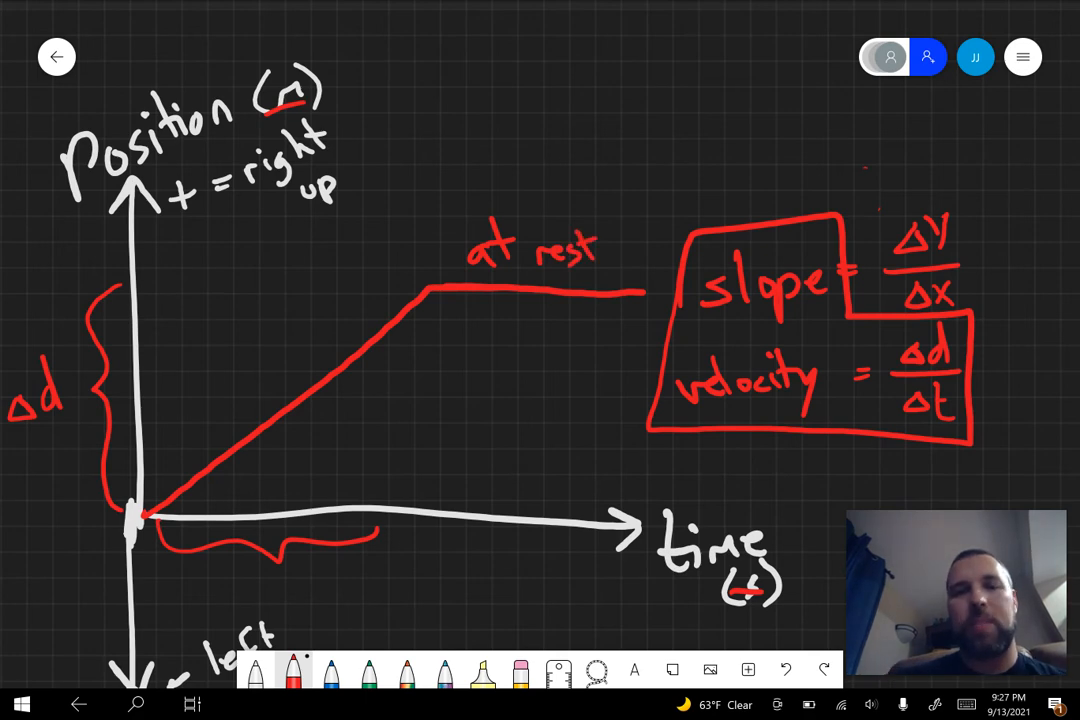
# Label the flat stretch 'constant velocity' with a brace and write slope = Δy/Δx = Δv/Δt as accel
pyautogui.scroll(-3)
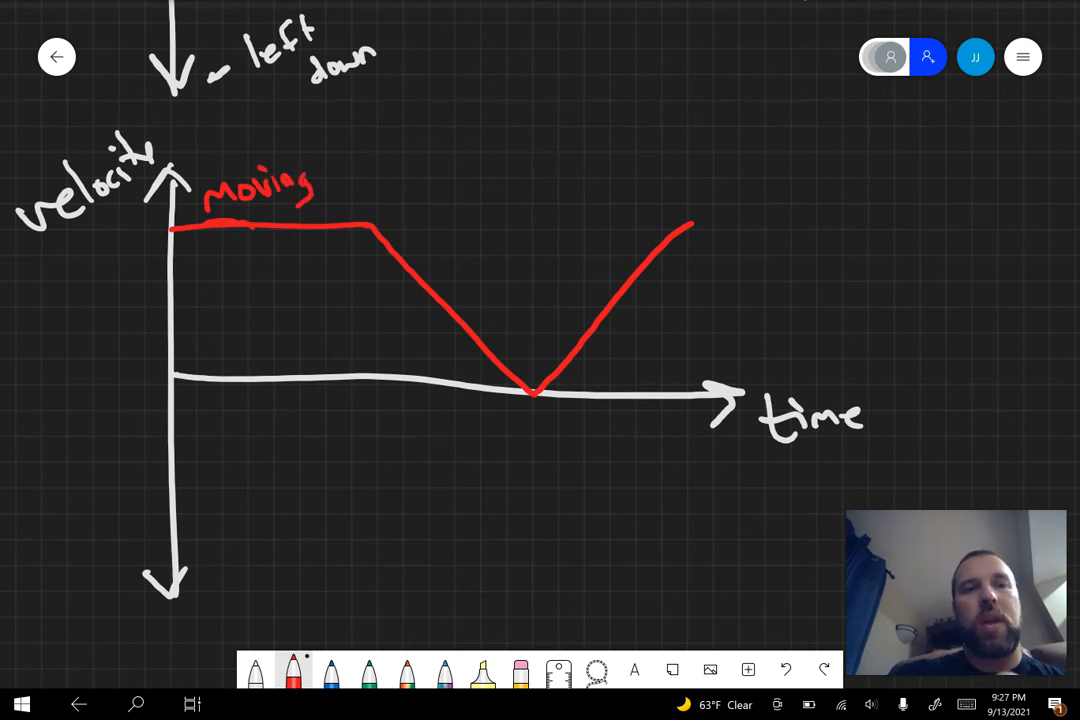
pyautogui.write('const')
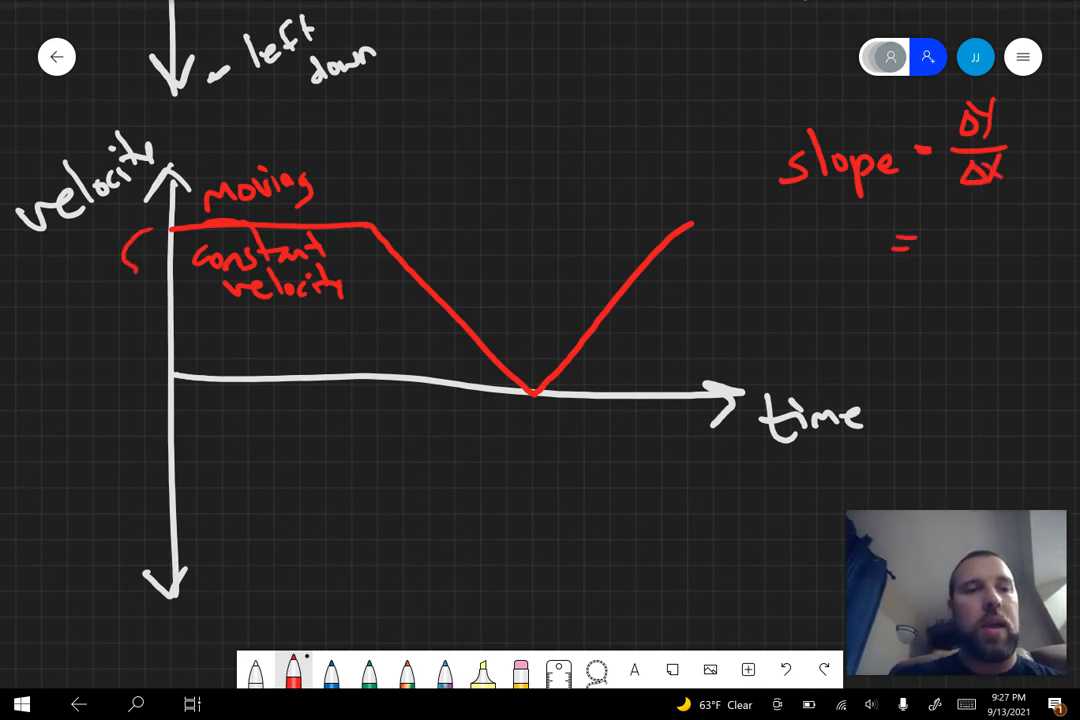
pyautogui.moveTo(125, 255); pyautogui.dragTo(120, 375)
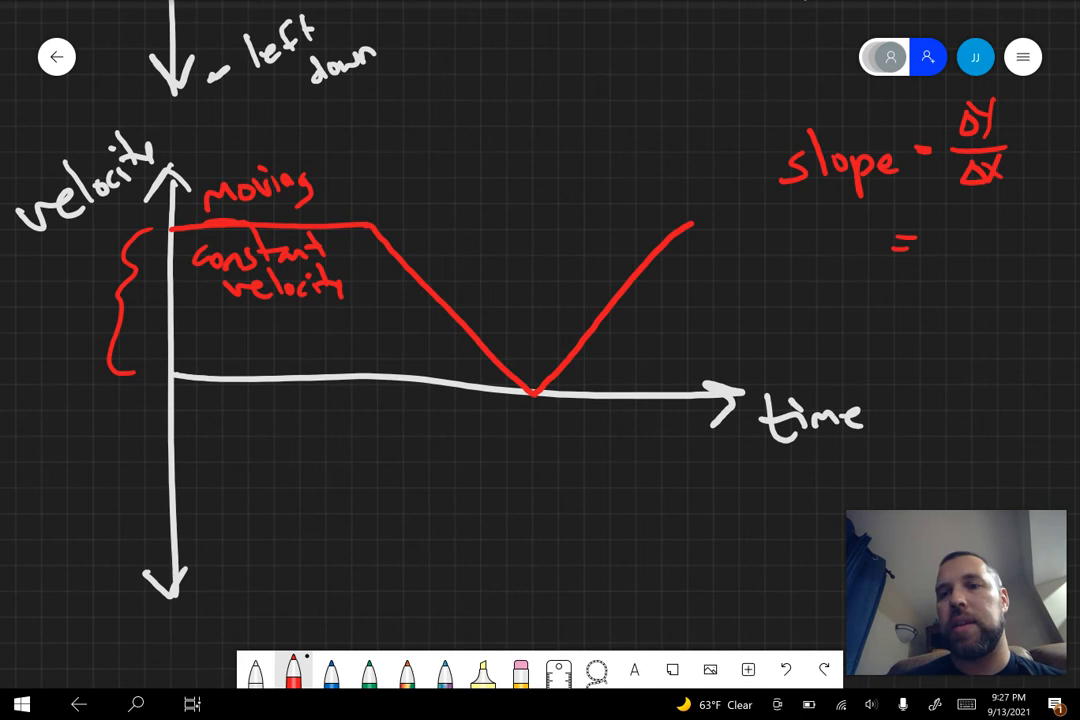
pyautogui.write('Δv')
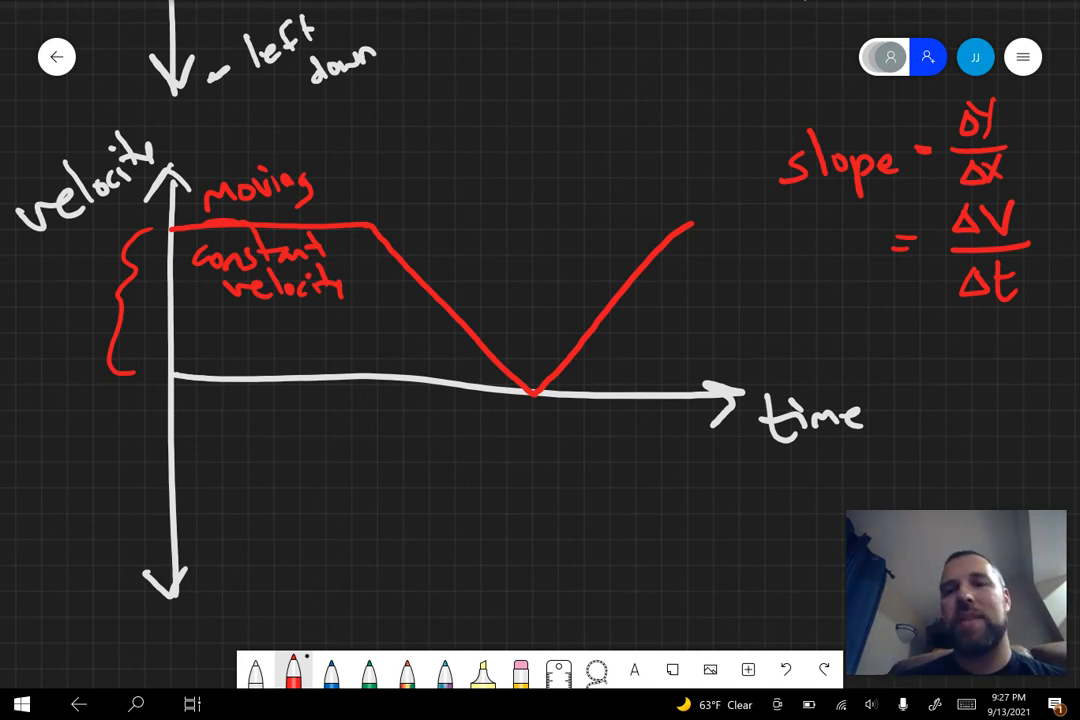
pyautogui.write('accel.')
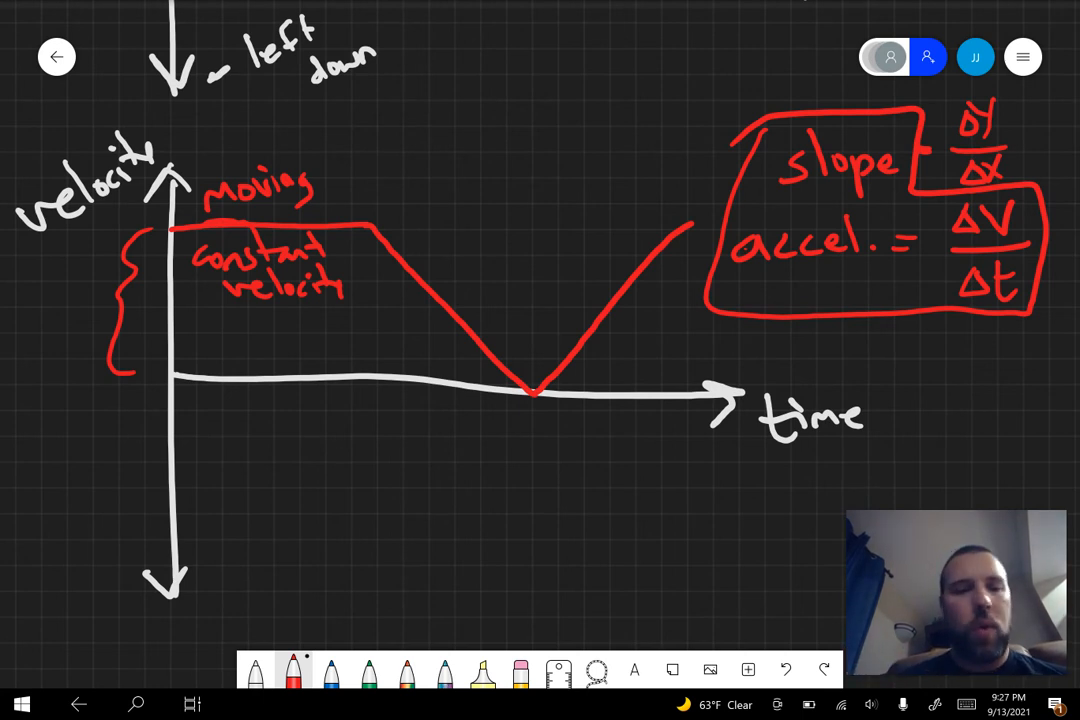
pyautogui.click(330, 670)
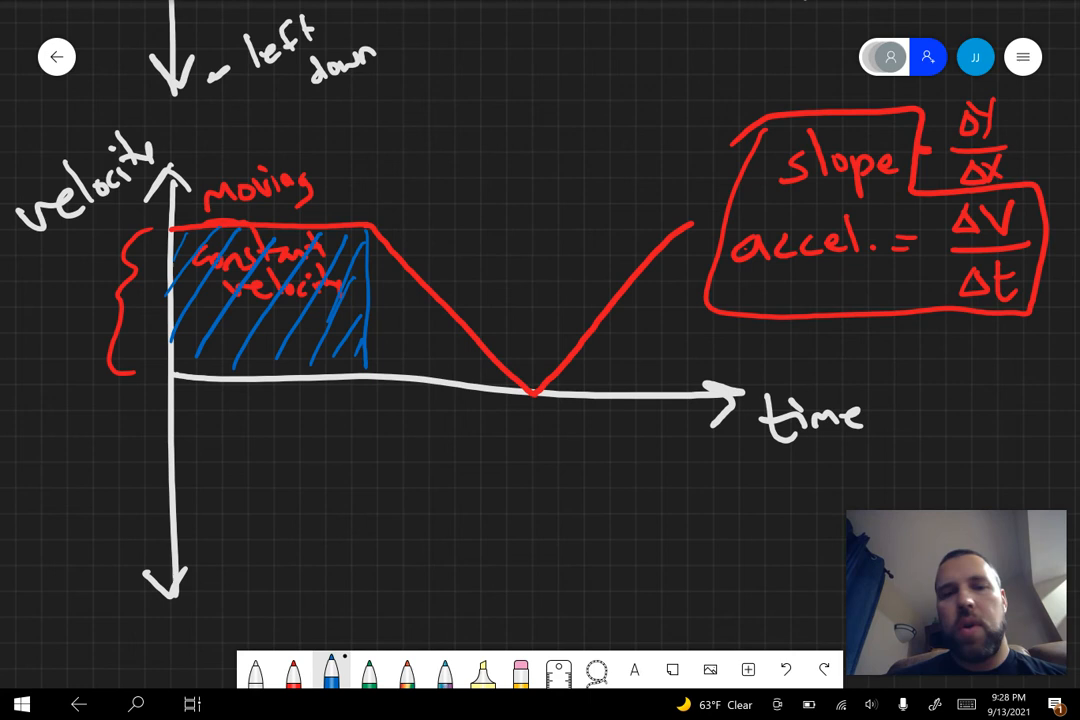
# Shade under the flat velocity section in blue and write area = bh below the graph
pyautogui.scroll(-3)
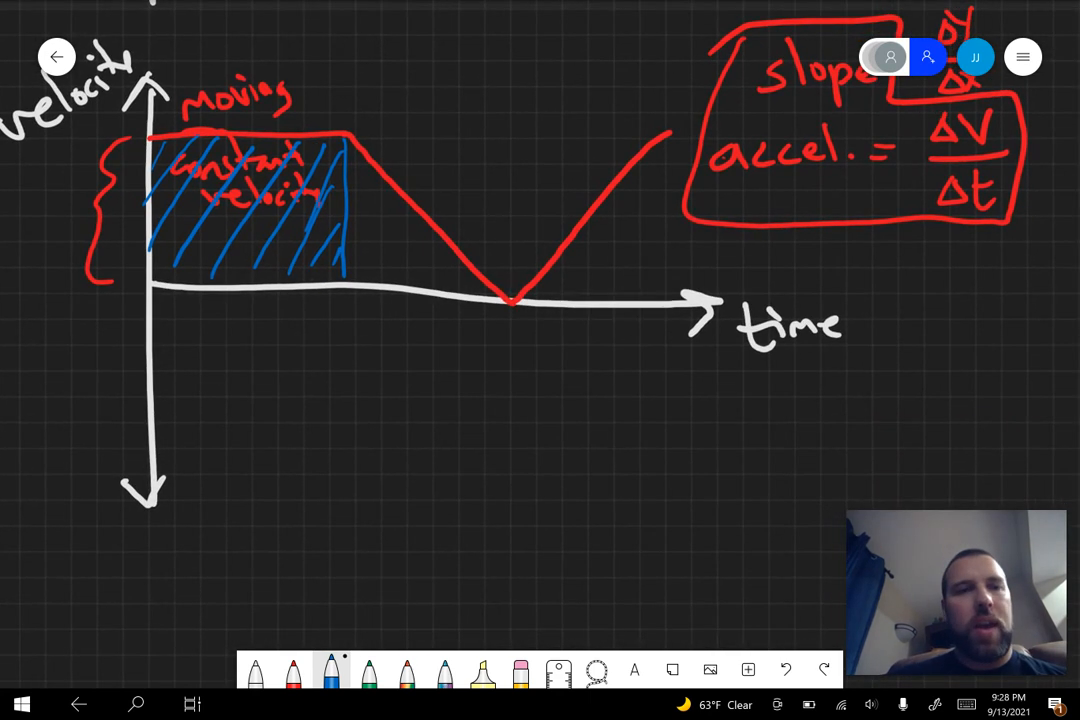
pyautogui.moveTo(315, 395); pyautogui.dragTo(345, 380)
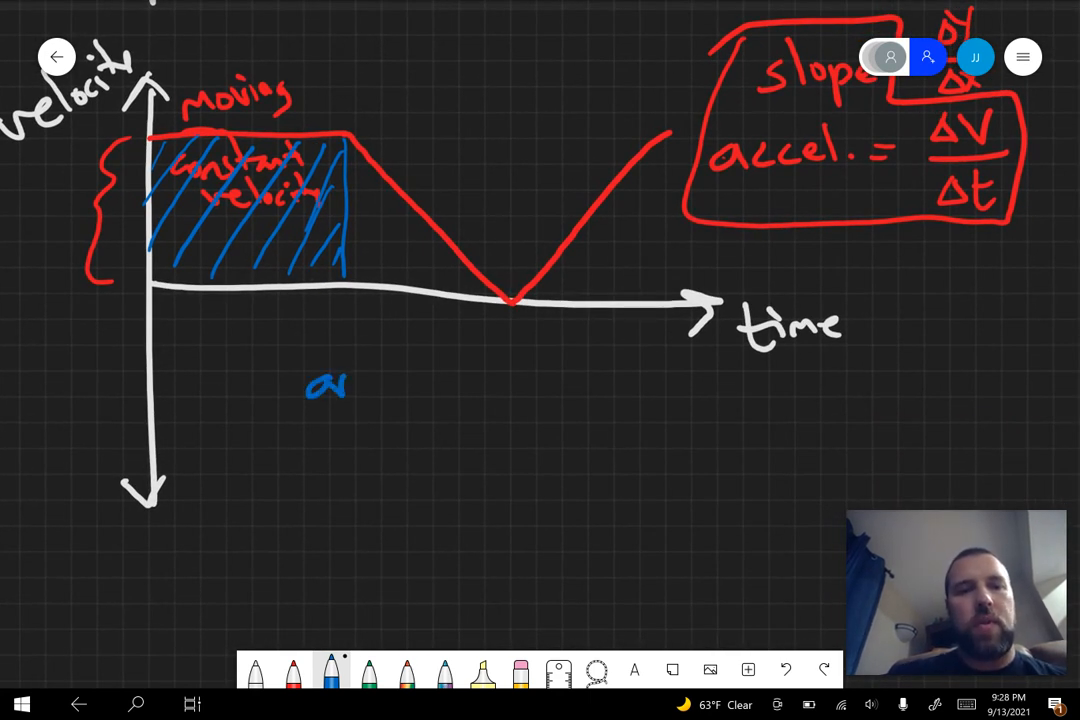
pyautogui.write('area = h')
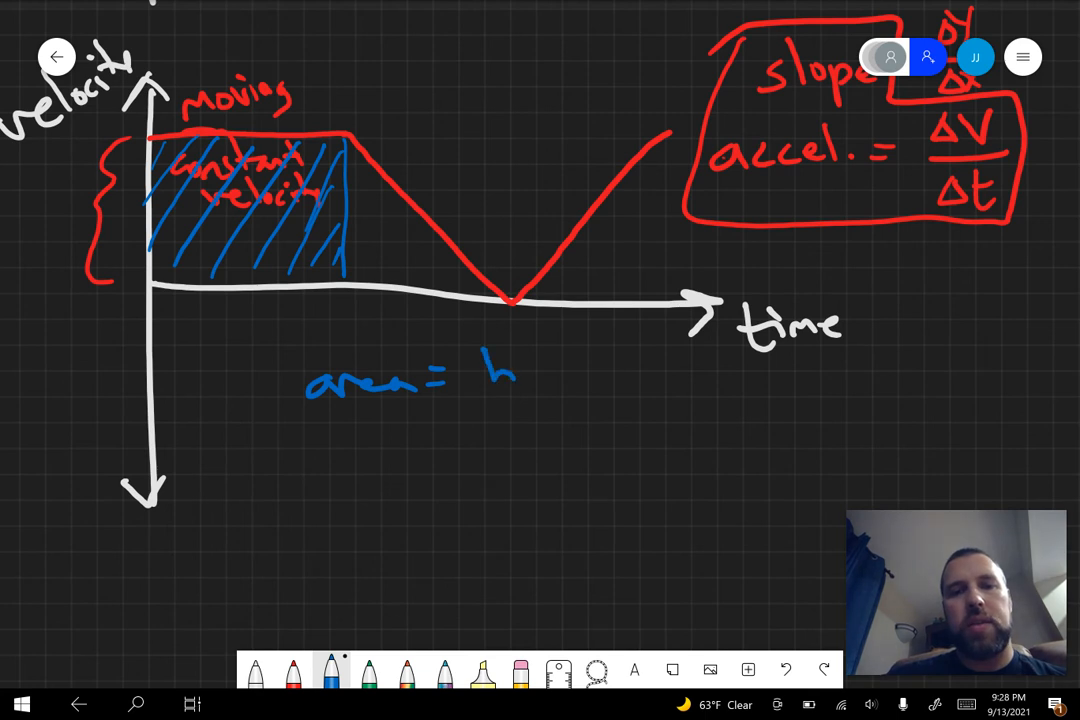
pyautogui.write('b')
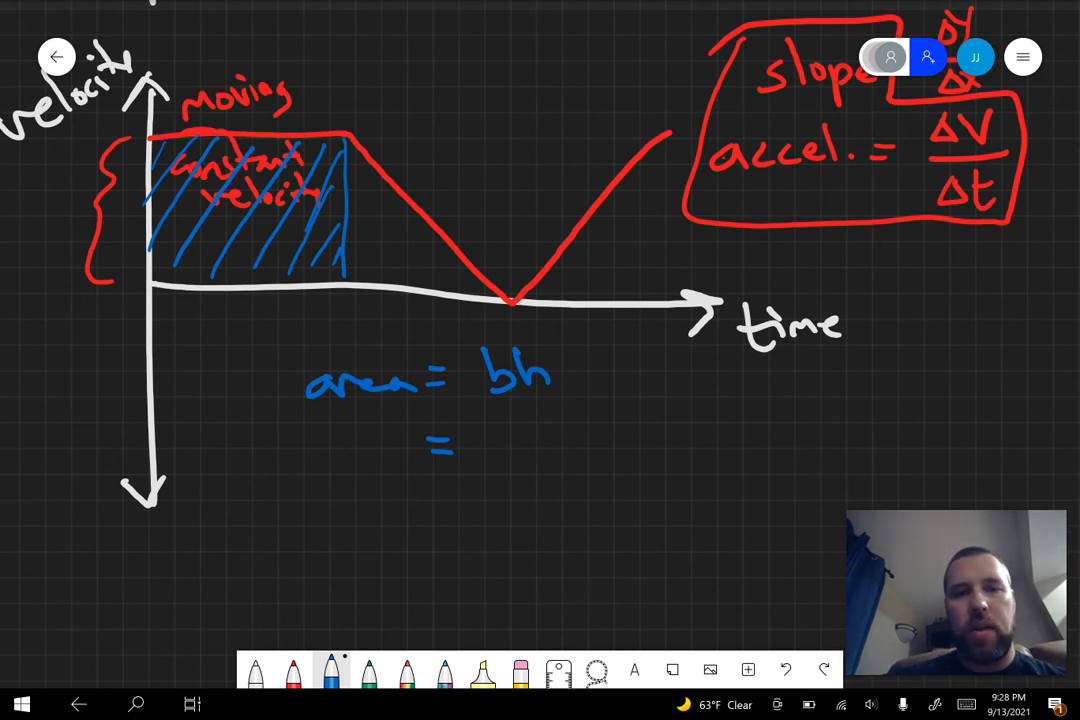
# Write the second line = Δt · V, erasing the Δ before V
pyautogui.moveTo(495, 440); pyautogui.dragTo(510, 475)
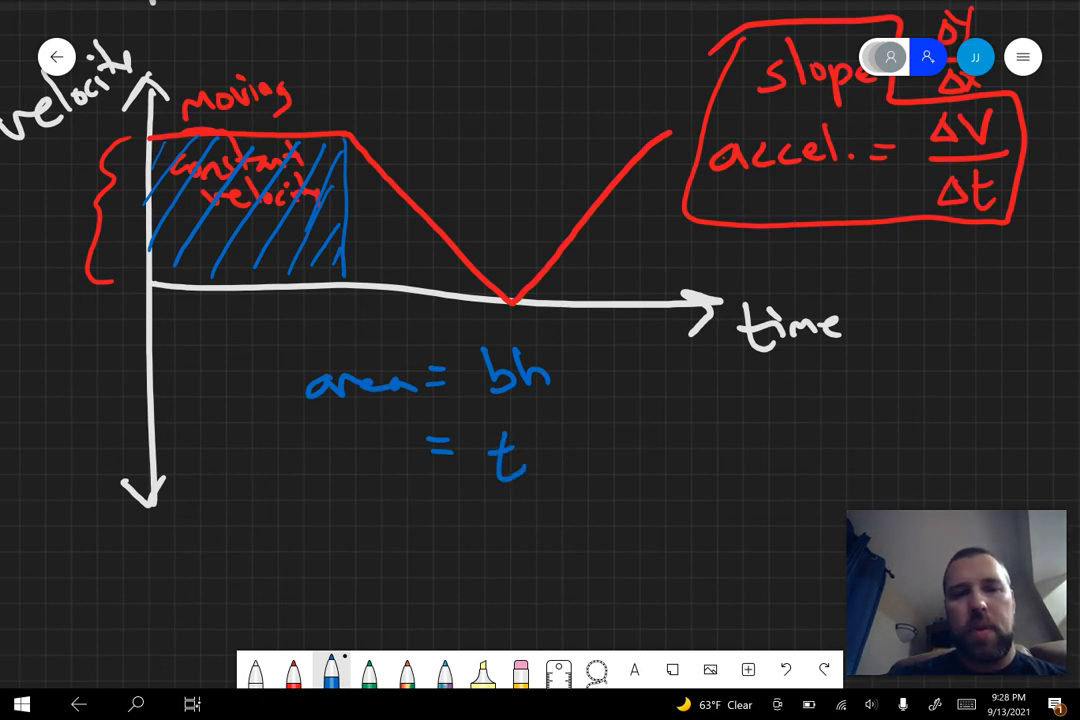
pyautogui.write('· ΔV')
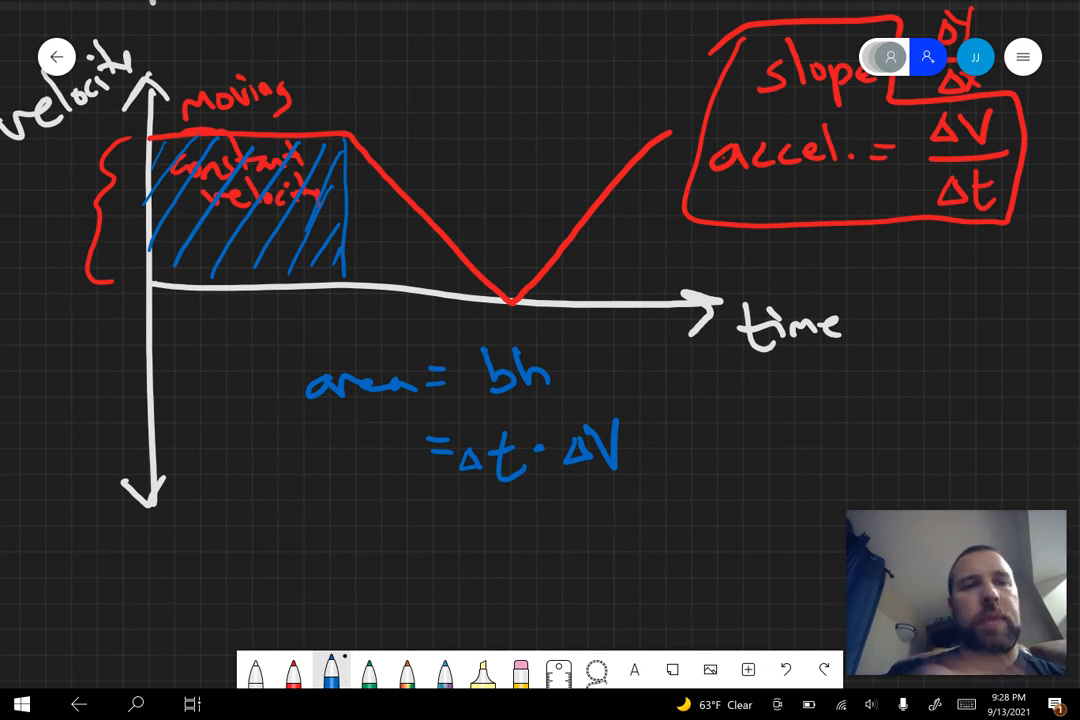
pyautogui.click(515, 670)
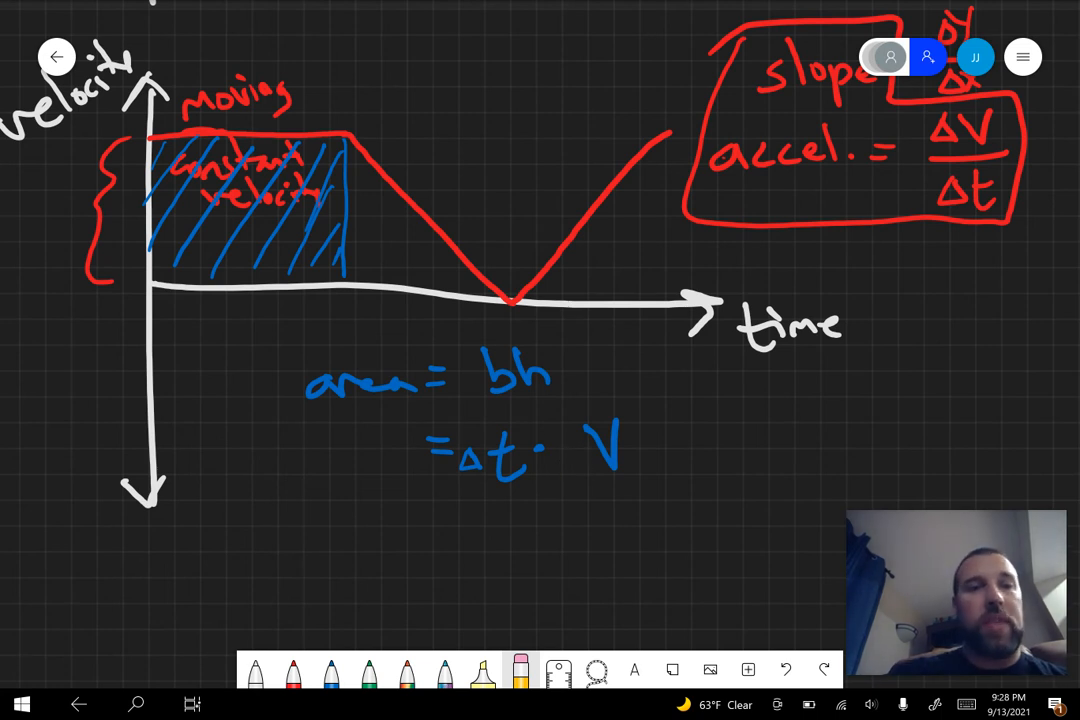
pyautogui.click(330, 670)
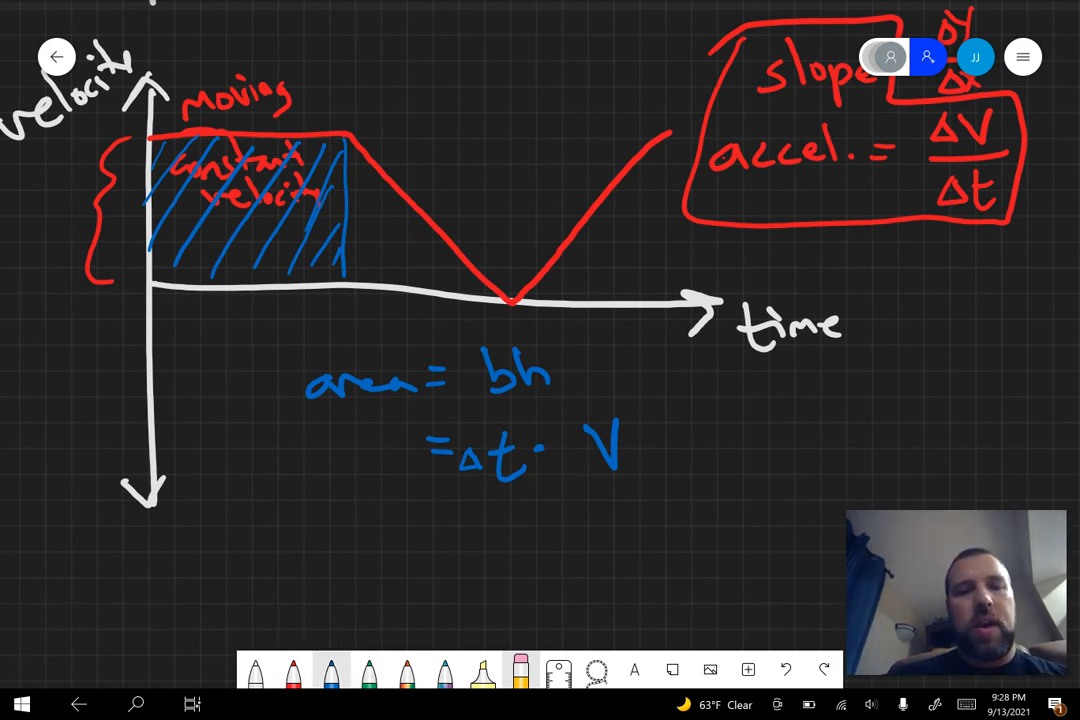
pyautogui.scroll(-3)
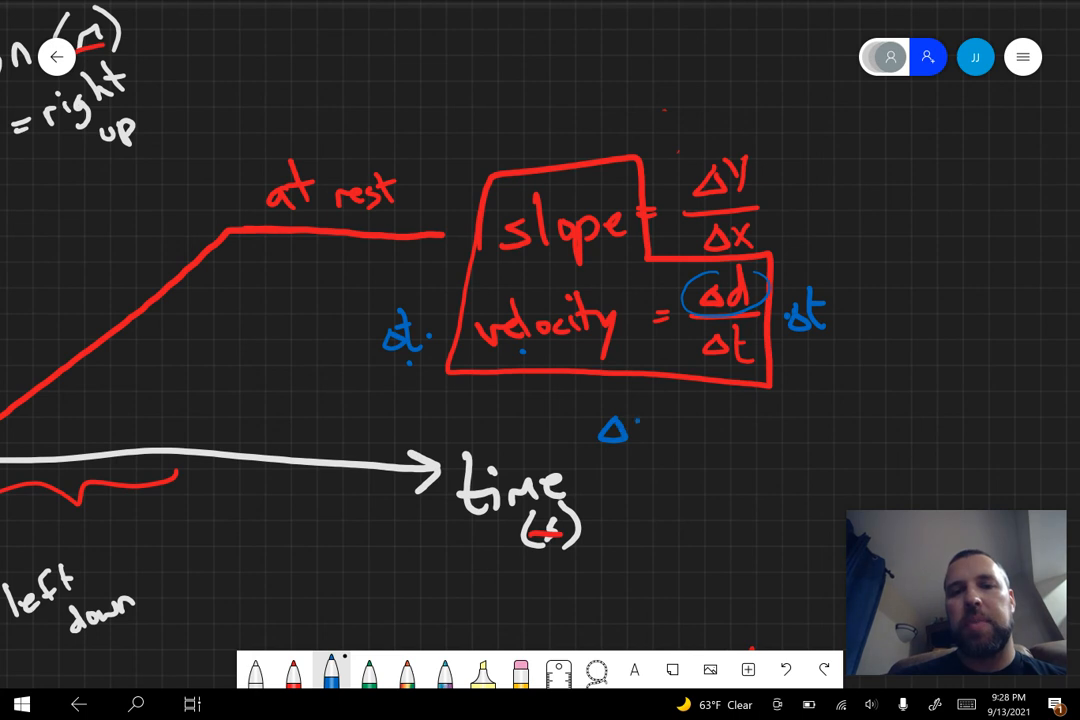
# Write 'displacement' in blue before '= Δt · V'
pyautogui.moveTo(605, 430); pyautogui.dragTo(730, 425)
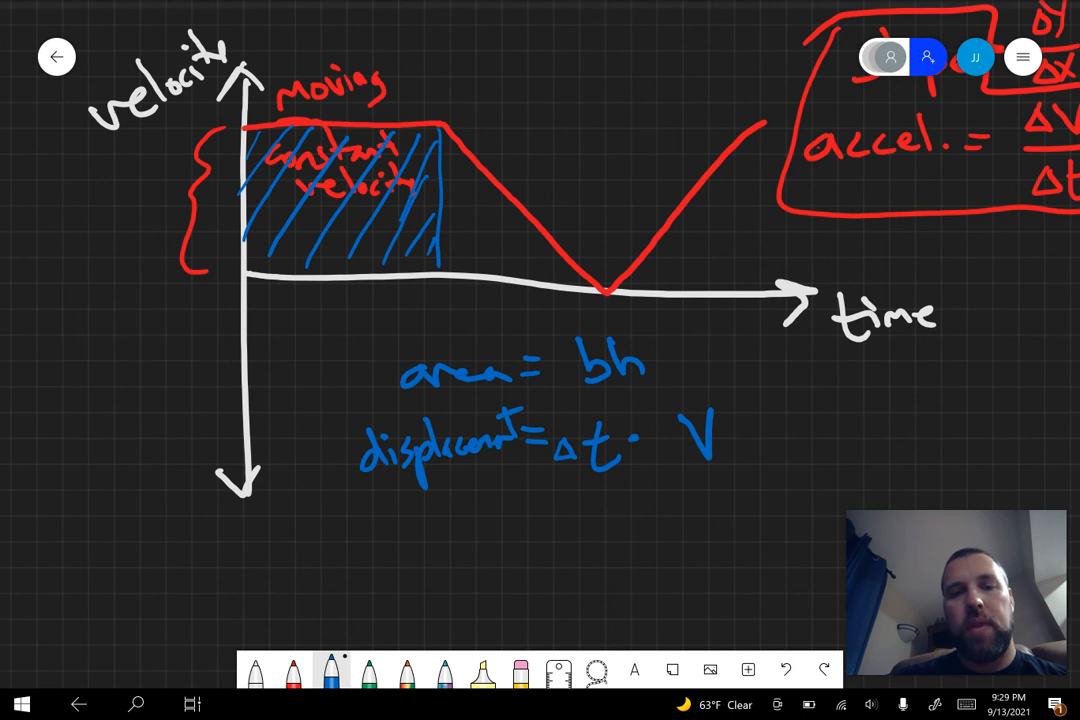
# Circle 'area' and link it to the boxed displacement line, underline accel., and box Δd = v·Δt
pyautogui.moveTo(345, 420); pyautogui.dragTo(750, 470)
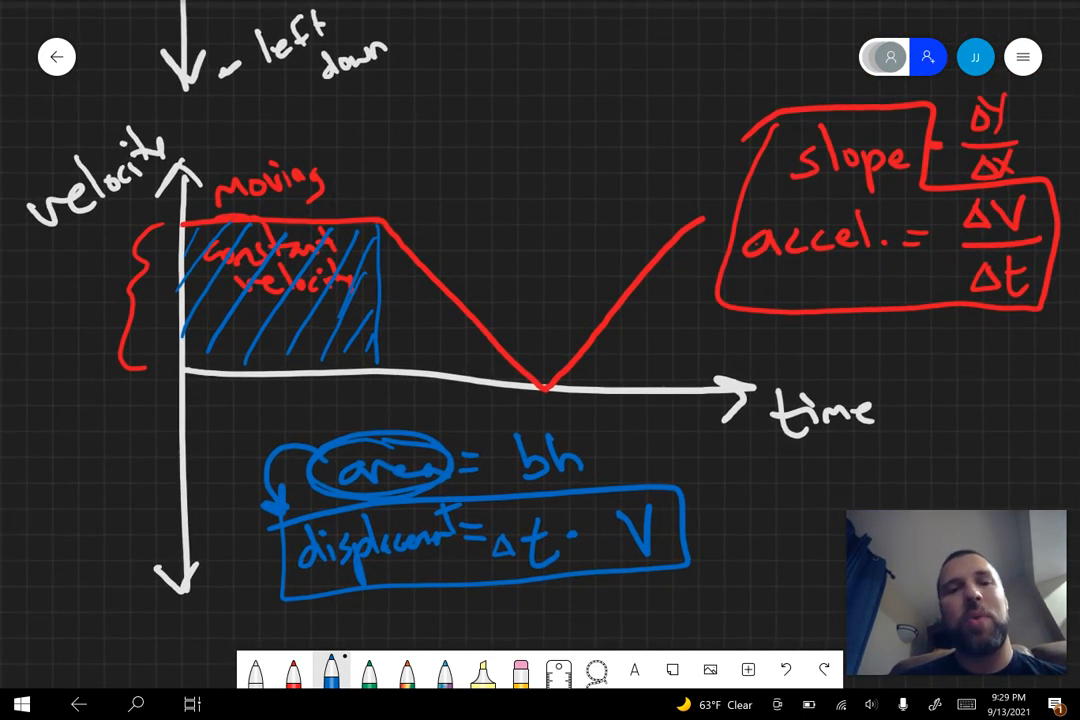
pyautogui.moveTo(760, 277); pyautogui.dragTo(850, 272)
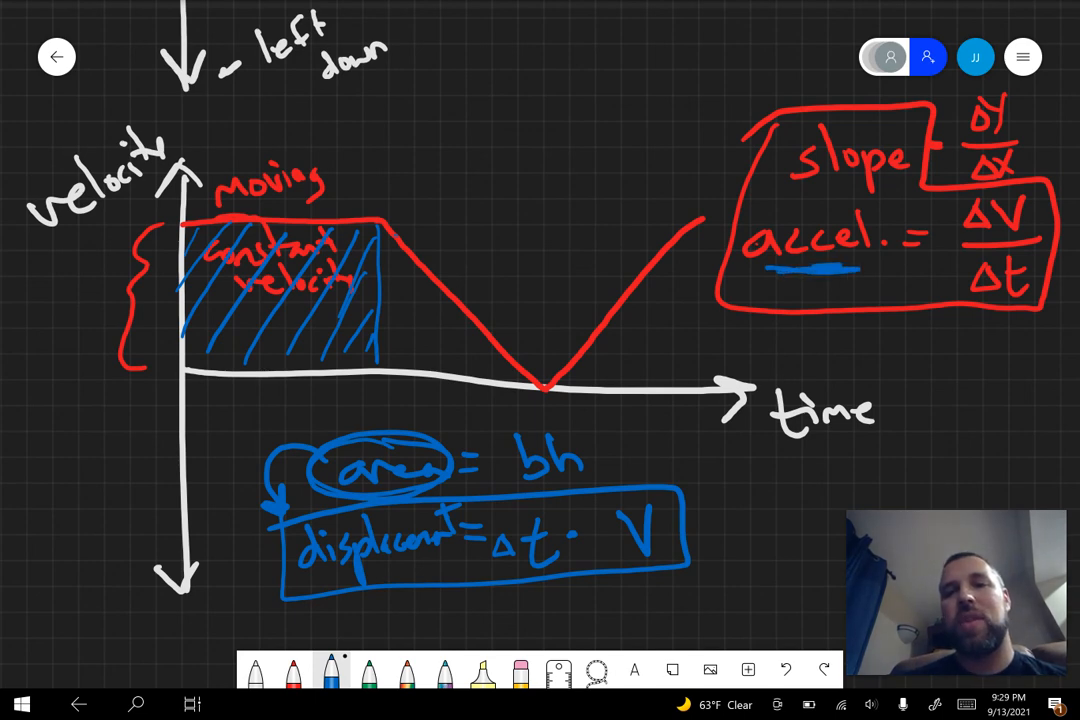
pyautogui.scroll(-3)
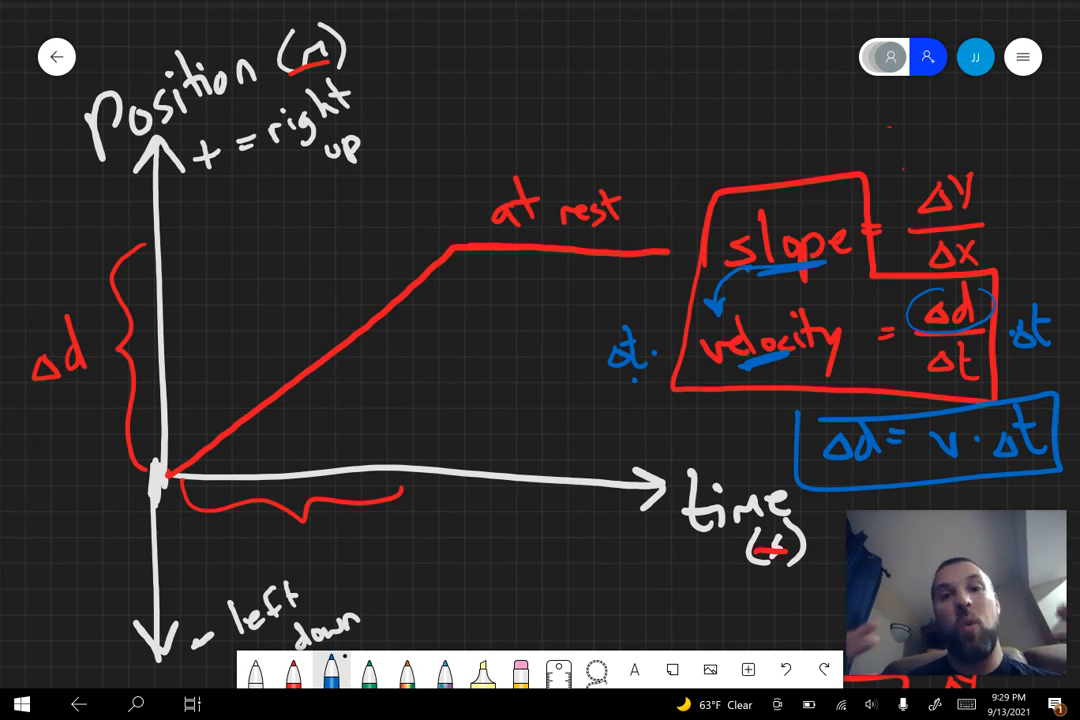
pyautogui.scroll(-3)
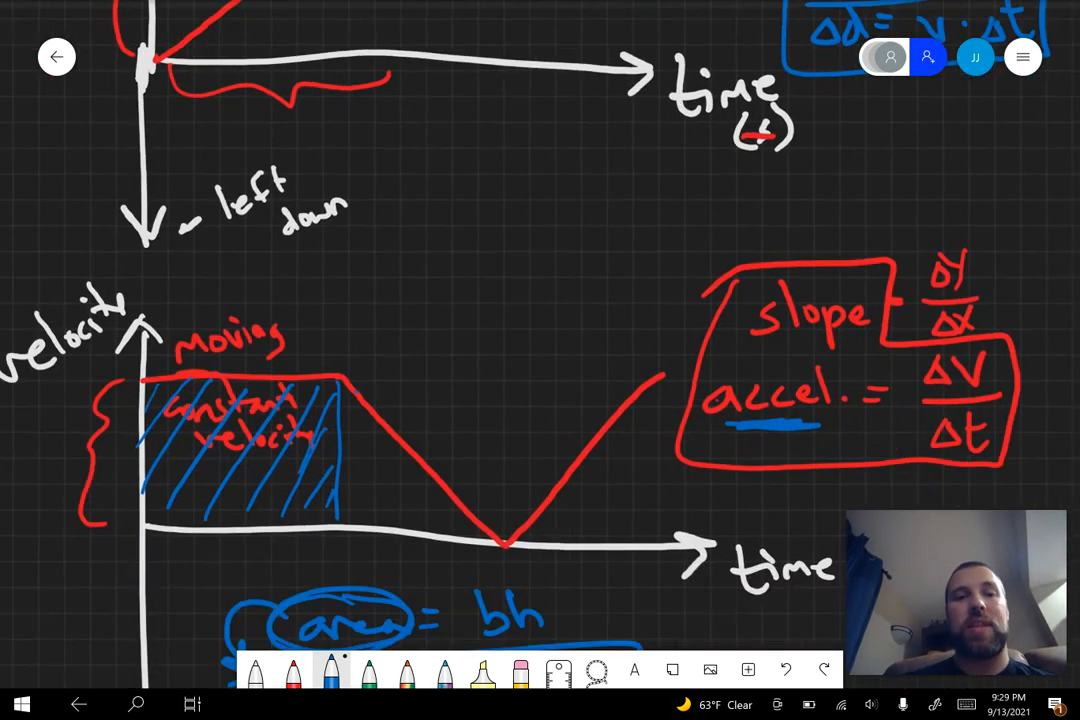